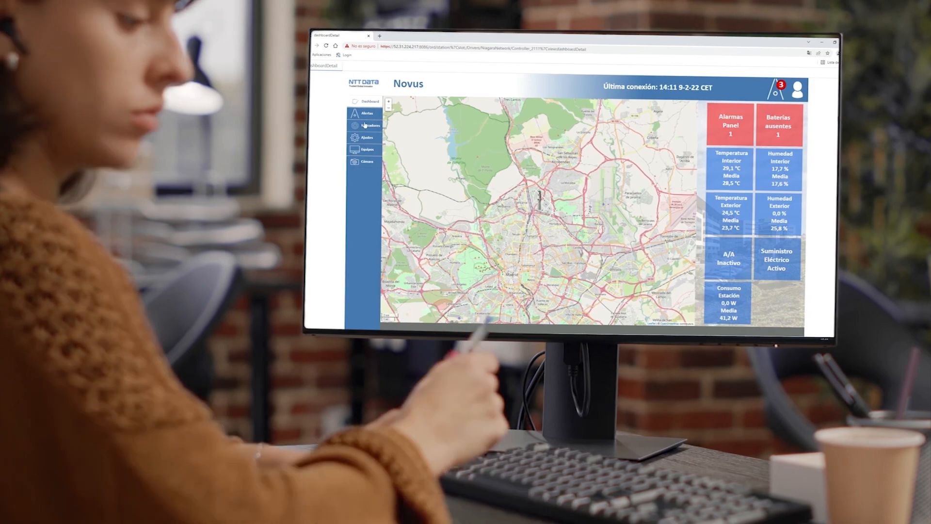
Step: Switch from the map dashboard to the Indicadores view with temperature, humidity, battery and alarm panels
click(368, 125)
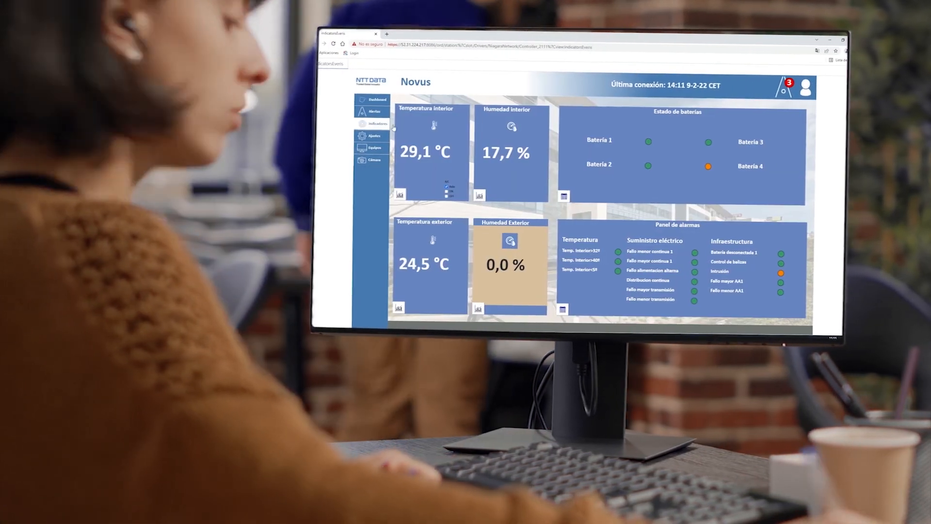